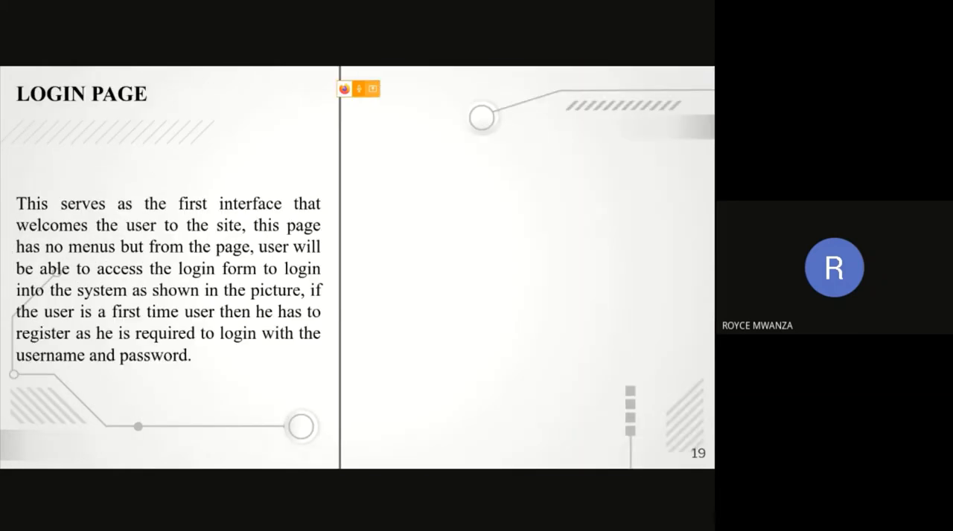
# Advance from slide 19 (Login Page) to slide 24, the Edit Page
pyautogui.press('Right')
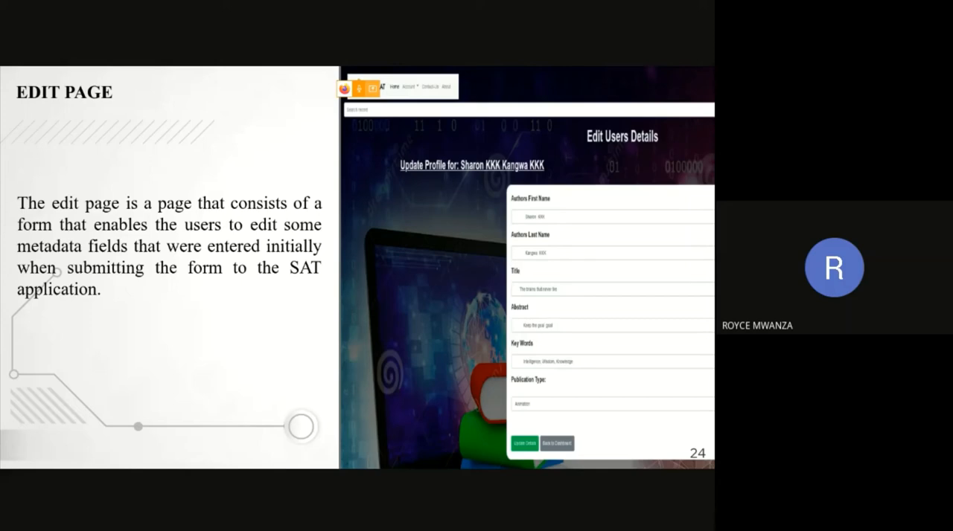
# Advance to slide 25, Results and Discussion on UNZA repository content uptake
pyautogui.press('Right')
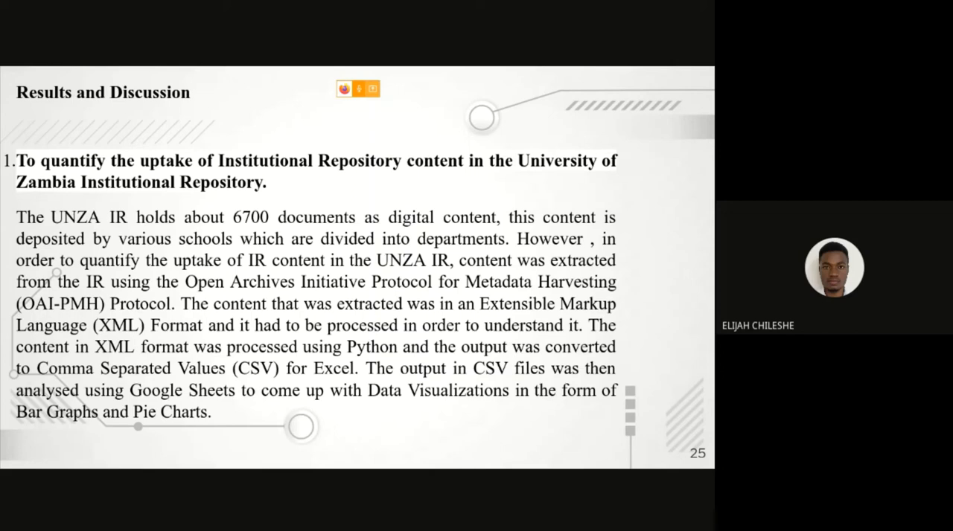
# Advance to slide 32, 'Measuring effectiveness', comparing DSpace with UNZA SAT
pyautogui.press('right')
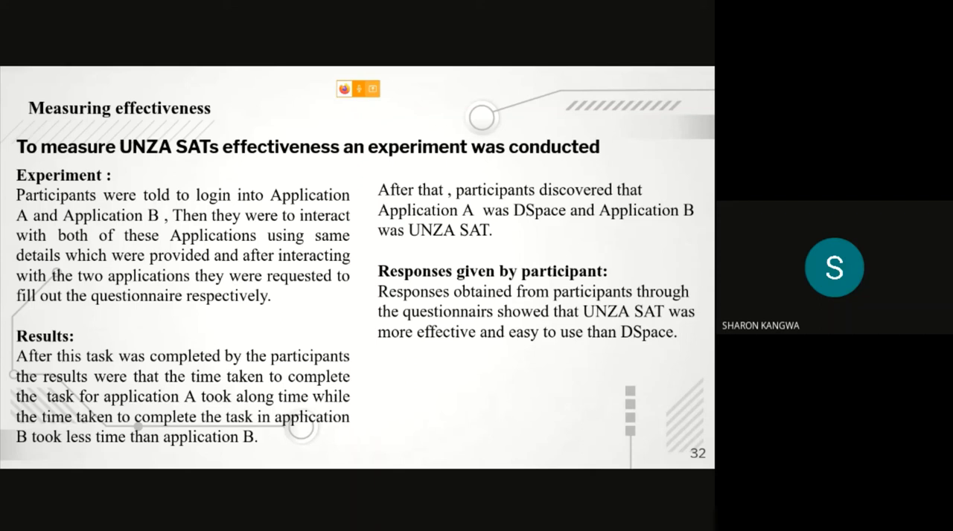
# Advance through questionnaire slides 35 and 36 to the job performance bar chart
pyautogui.press('Right')
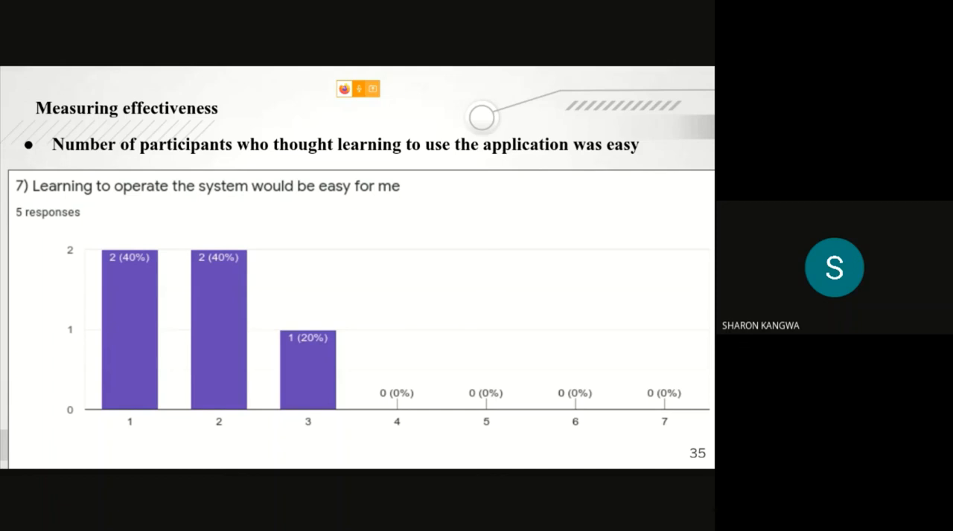
pyautogui.press('right')
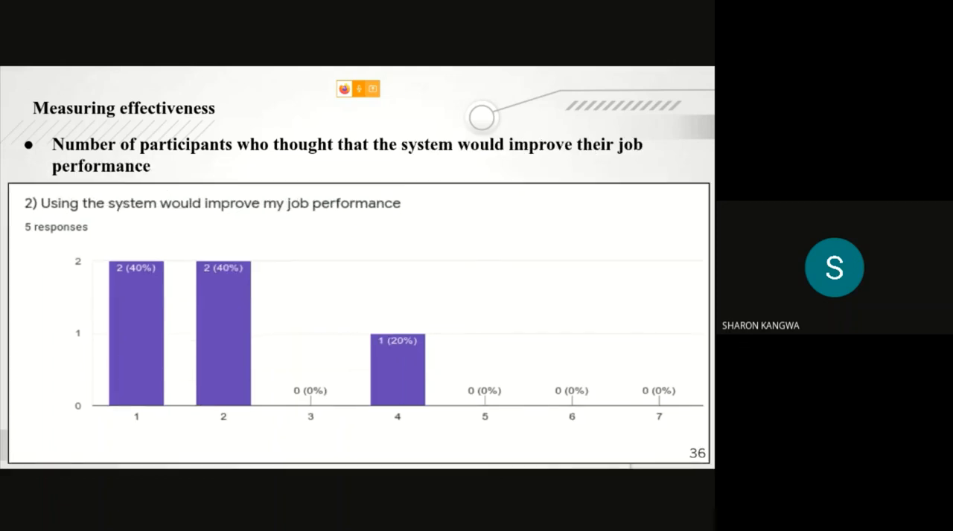